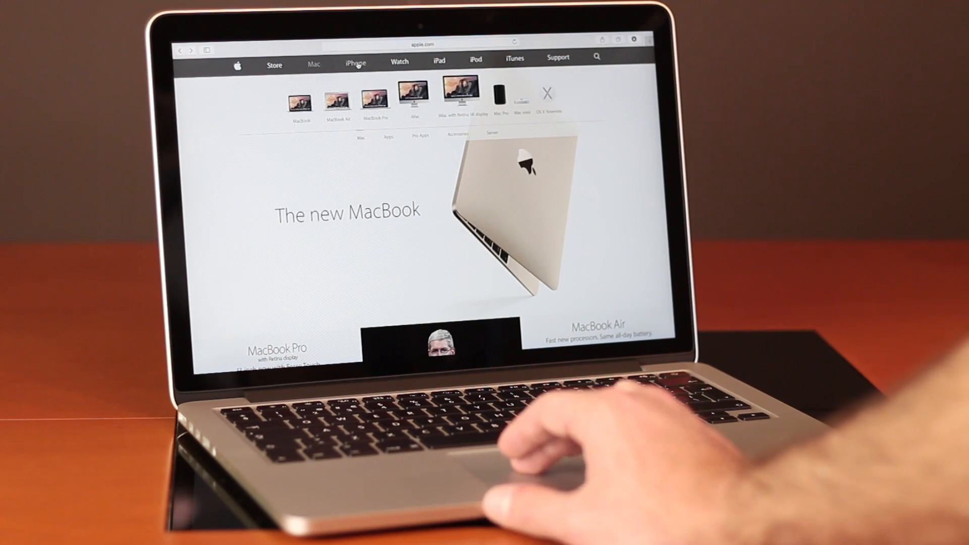
Use Force Touch in Safari to preview and open the Watch page, then return to Mac.
left_click(355, 63)
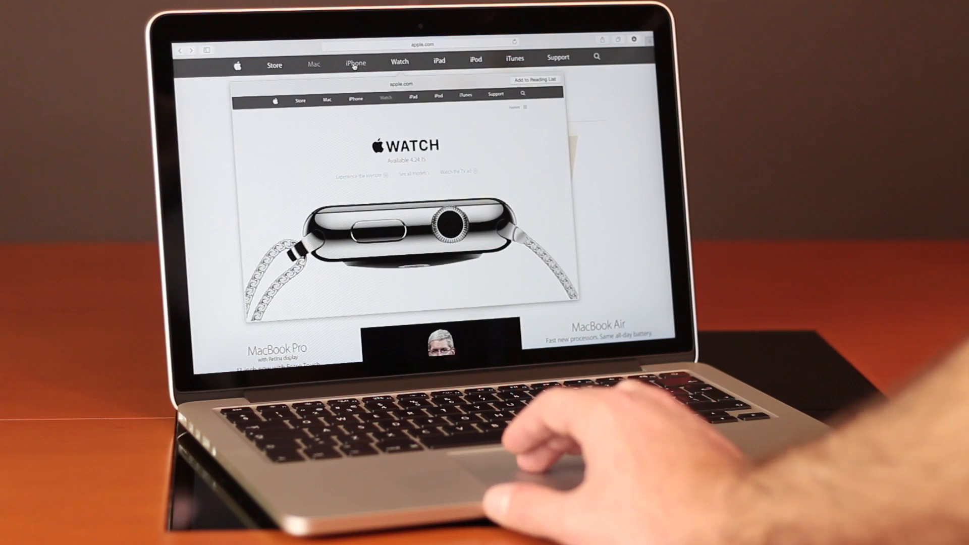
left_click(356, 61)
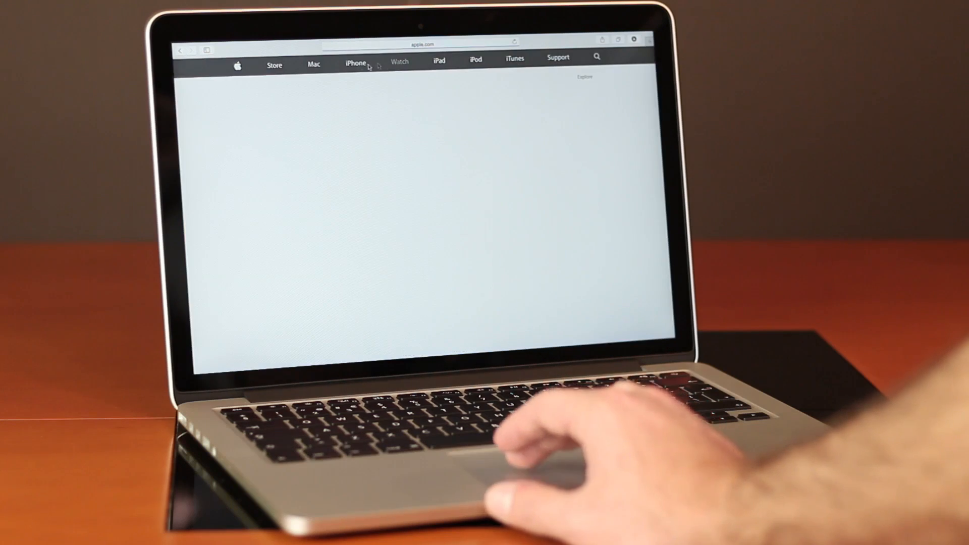
left_click(313, 61)
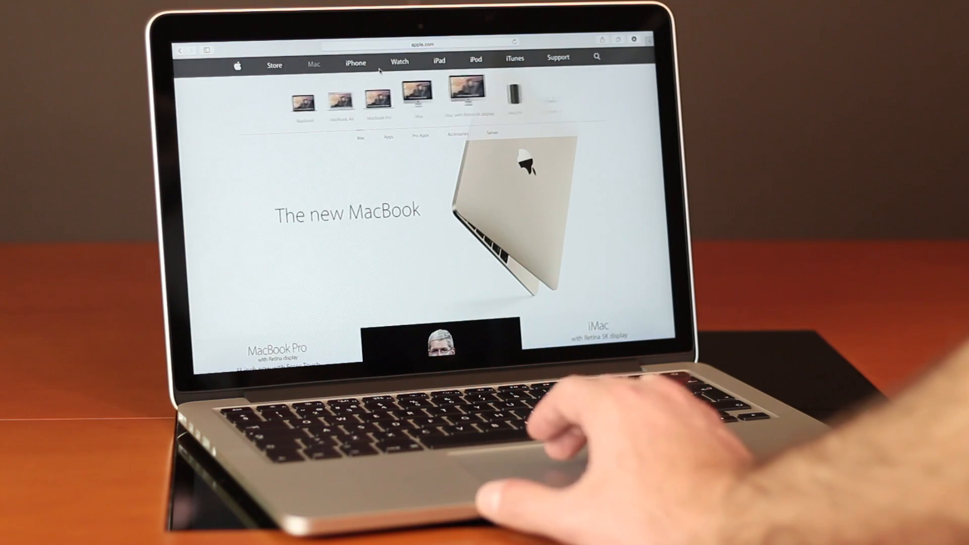
left_click(439, 62)
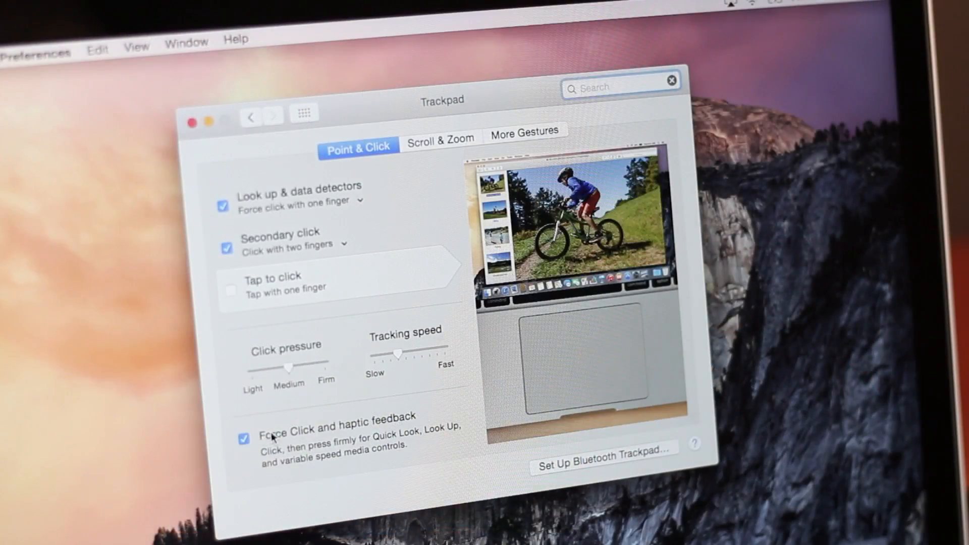
Show Trackpad Point & Click settings with Force Click and haptic feedback enabled.
left_click(243, 439)
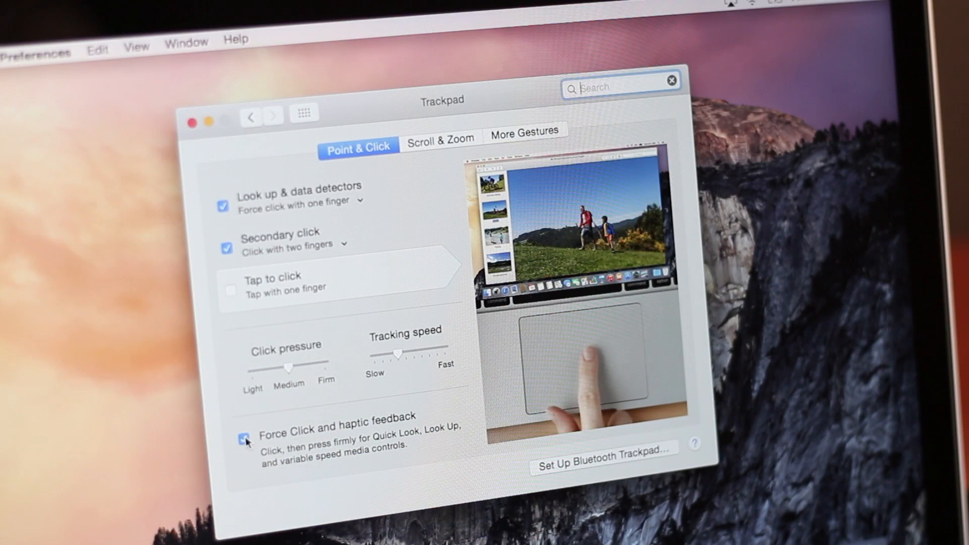
left_click(243, 437)
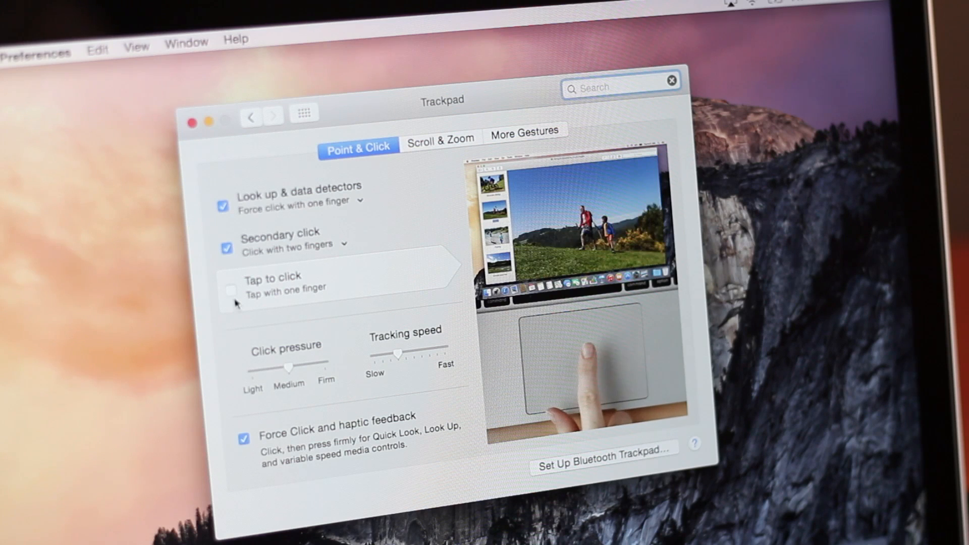
left_click(230, 289)
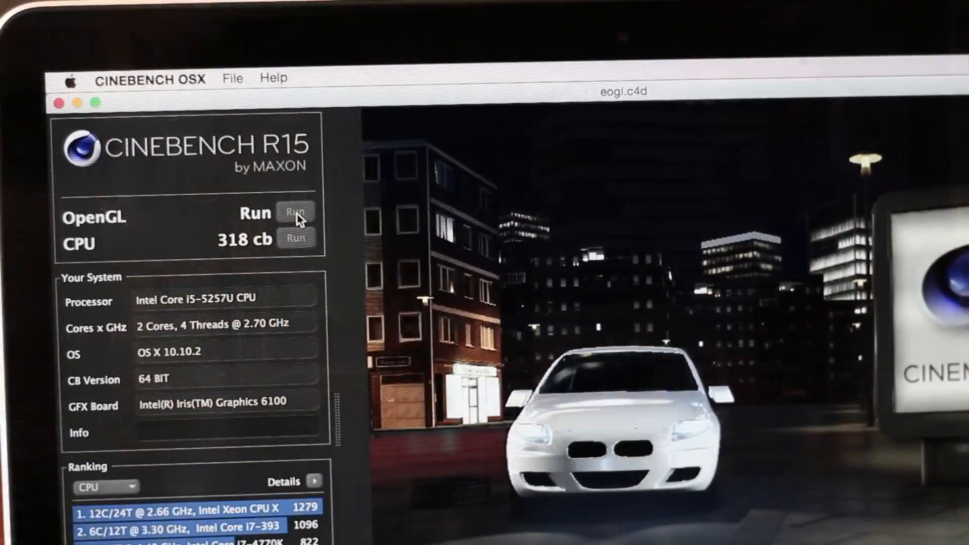
Run the Cinebench R15 OpenGL test to get a 28.85 fps score.
left_click(297, 212)
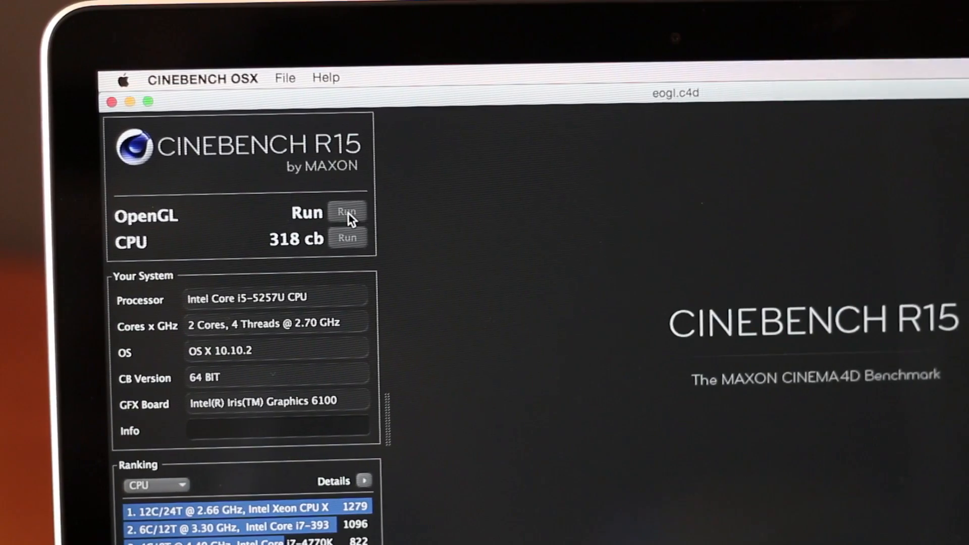
left_click(347, 211)
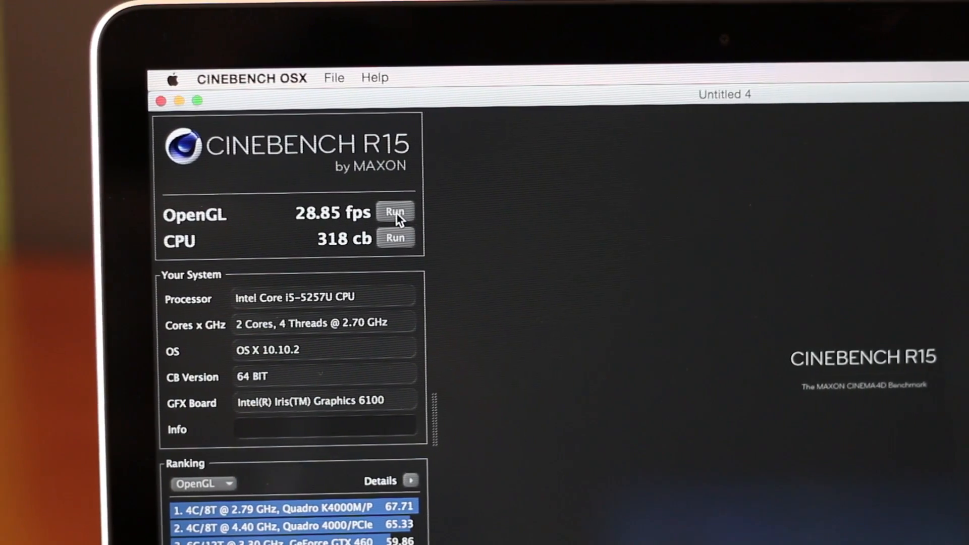